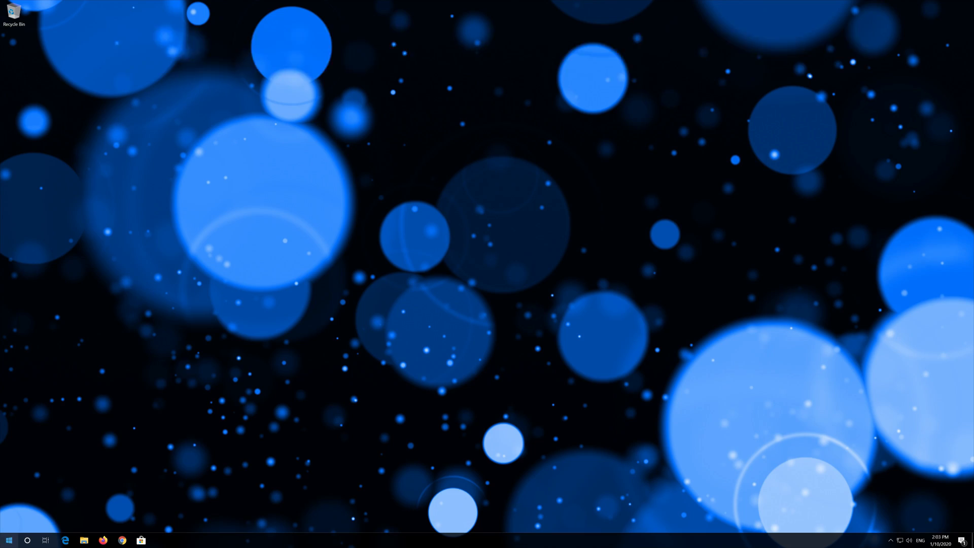
# - Bring up the Start menu and choose the Settings entry
pyautogui.click(9, 540)
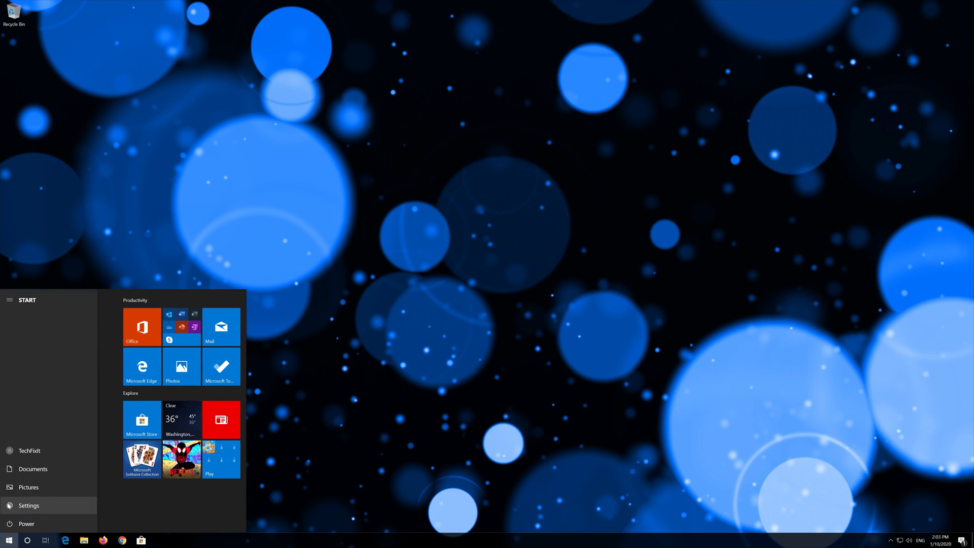
pyautogui.click(28, 506)
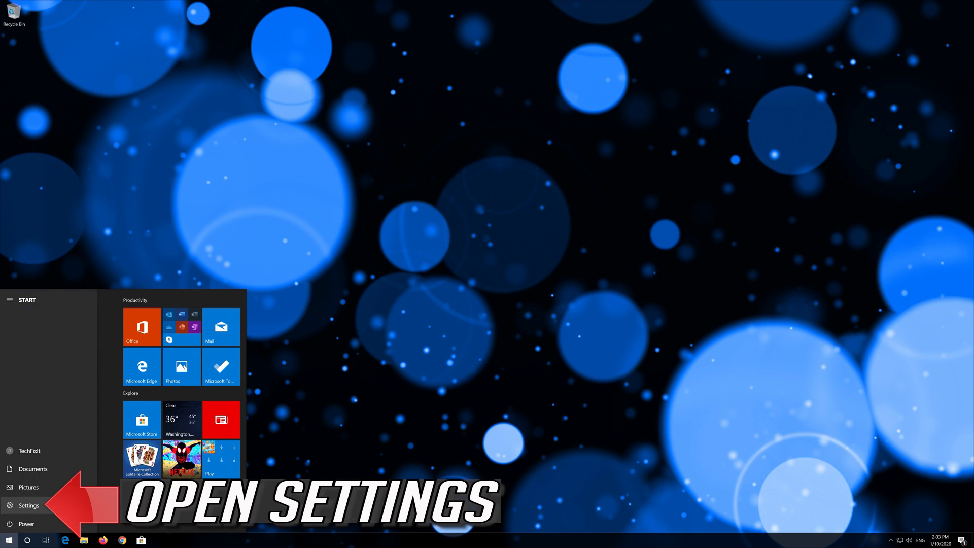
# - In Devices > Bluetooth & other devices, turn off 'Download over metered connections'
pyautogui.click(29, 505)
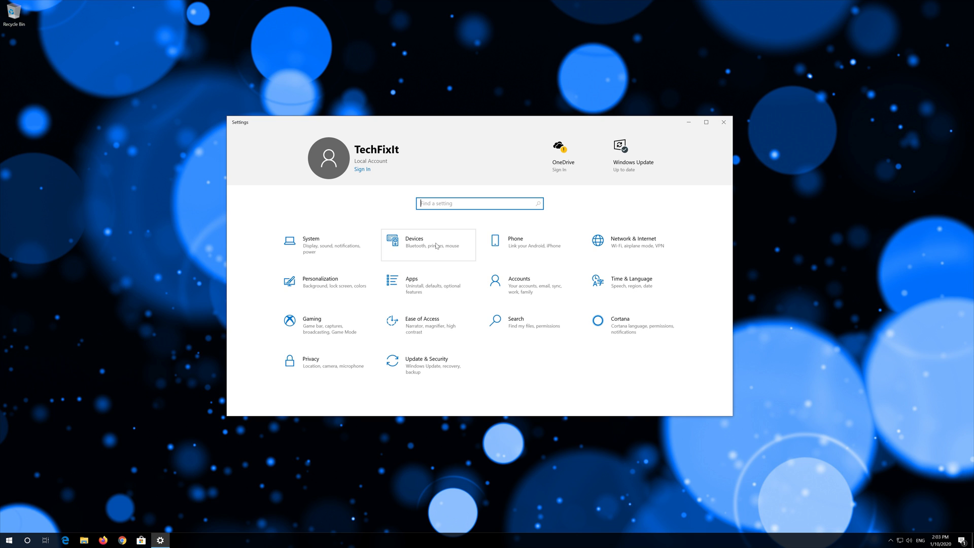
pyautogui.click(413, 242)
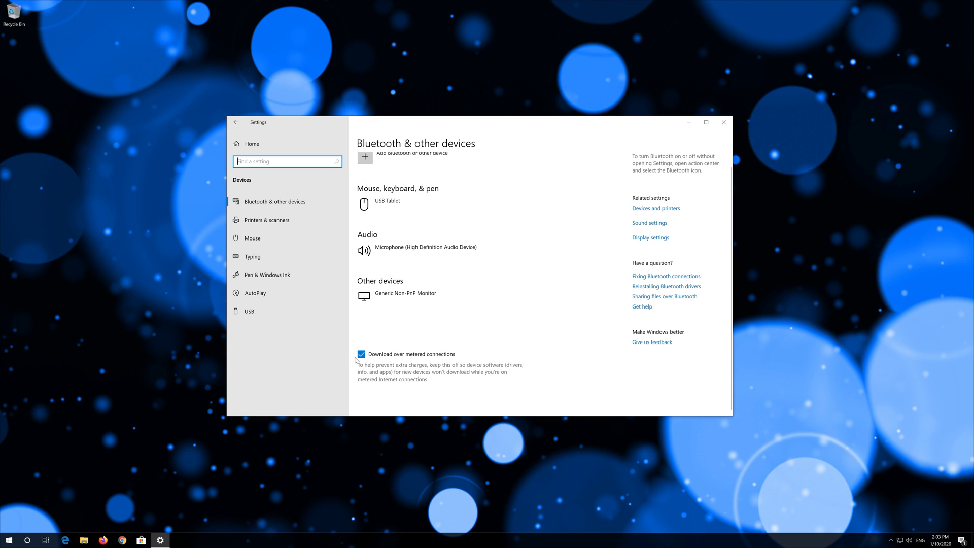
pyautogui.click(361, 354)
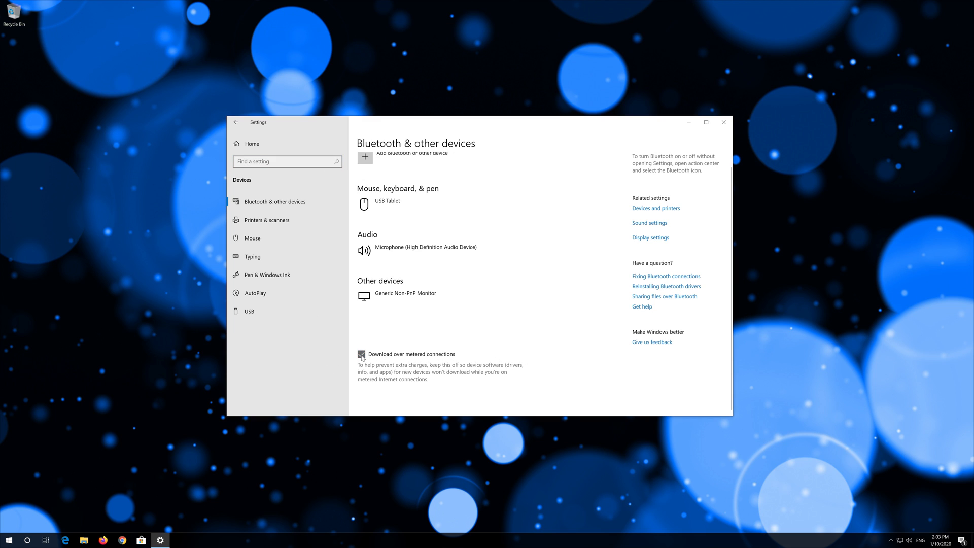
pyautogui.click(361, 354)
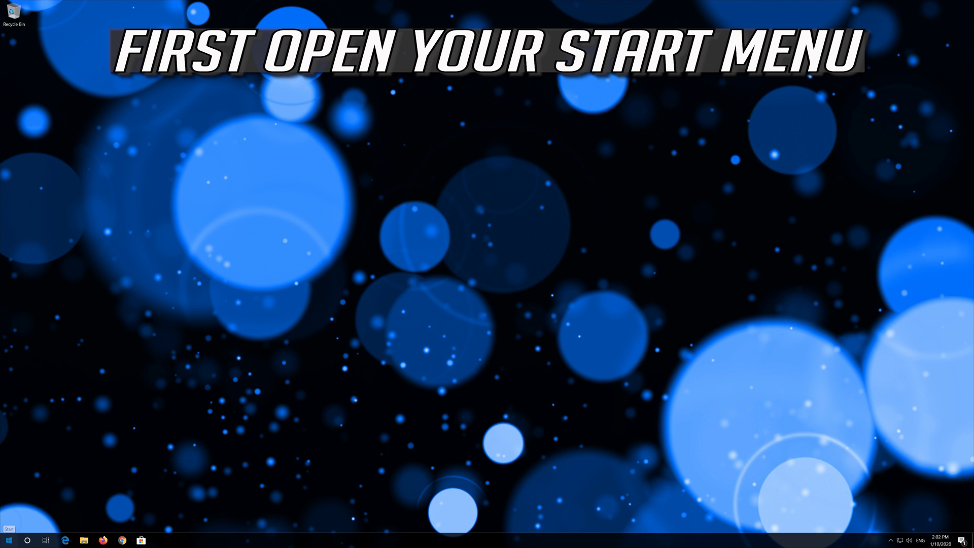
pyautogui.click(8, 539)
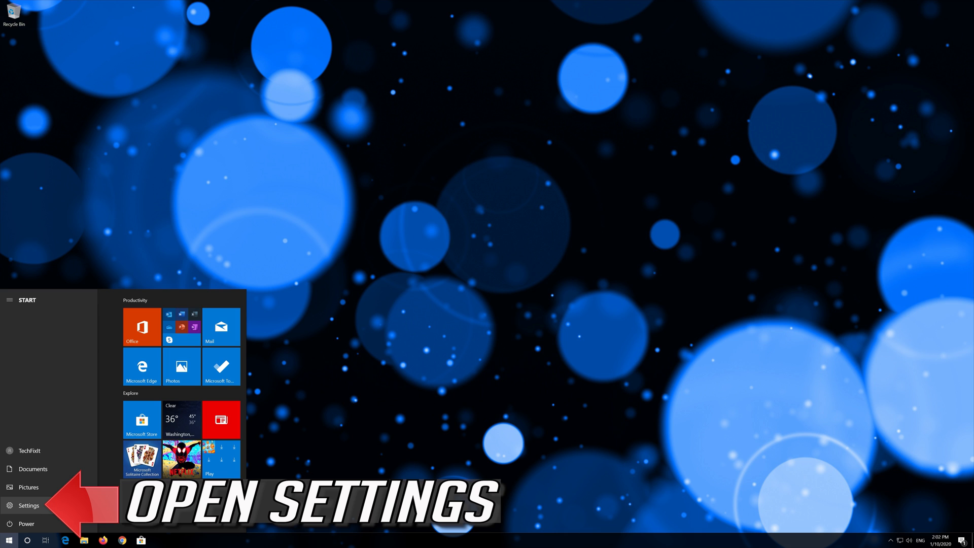
# - Reopen Settings and reach the Ethernet page under Network & Internet
pyautogui.click(27, 505)
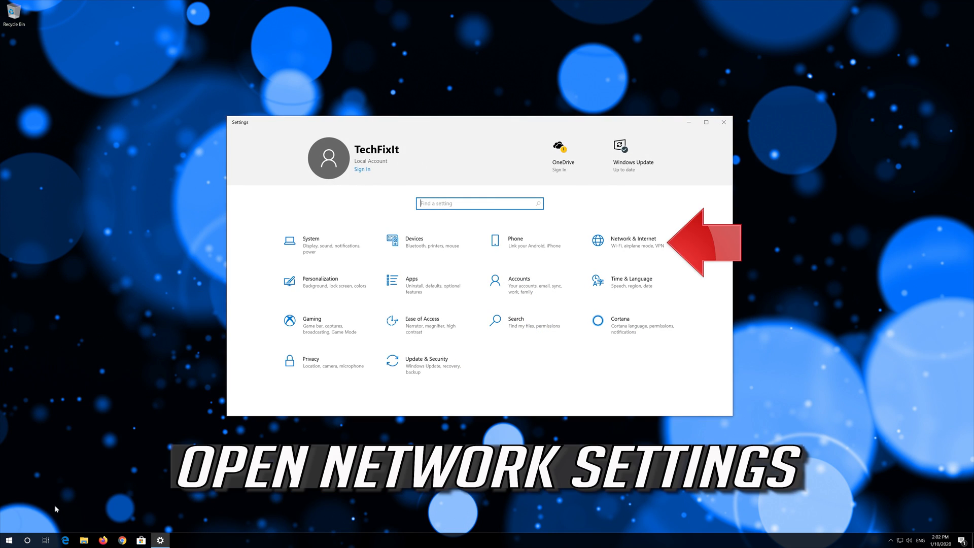
pyautogui.moveTo(618, 250)
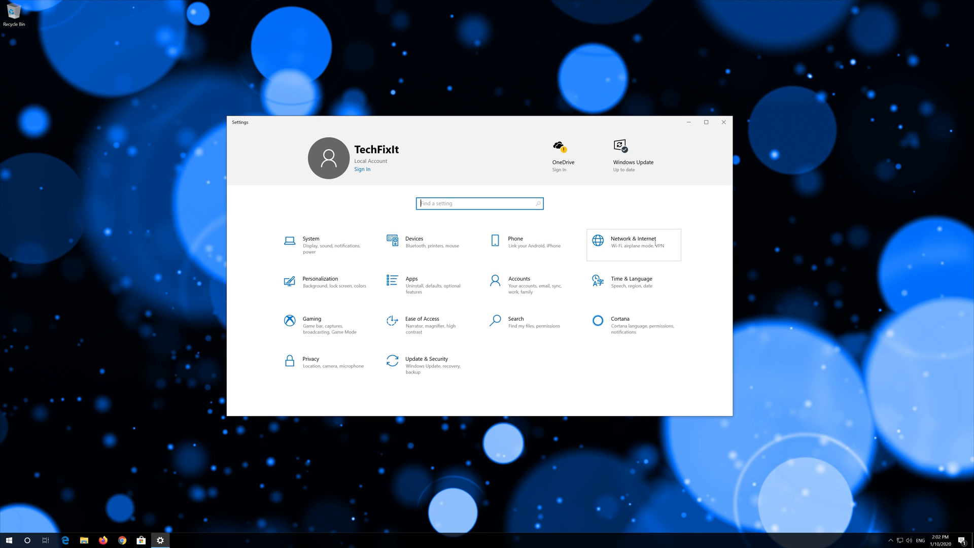
pyautogui.click(633, 245)
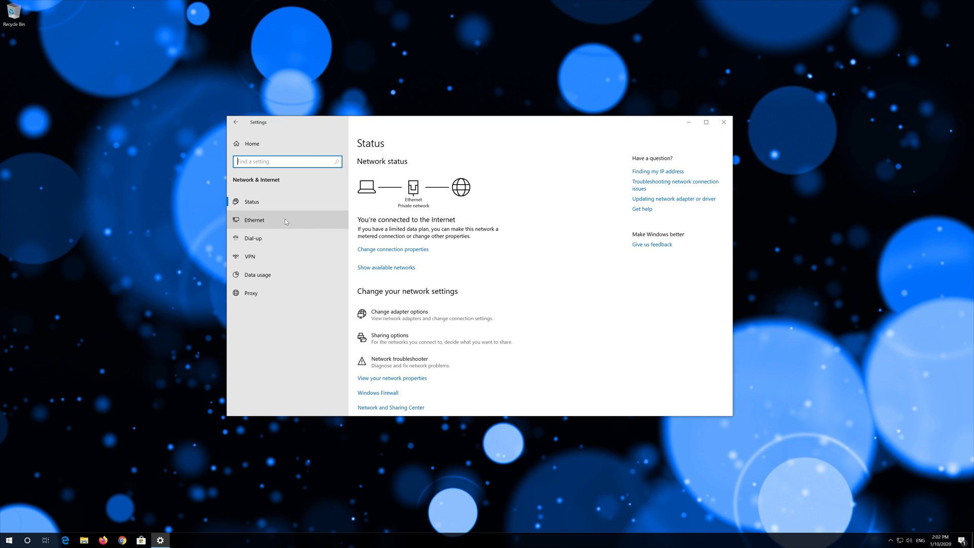
pyautogui.moveTo(265, 222)
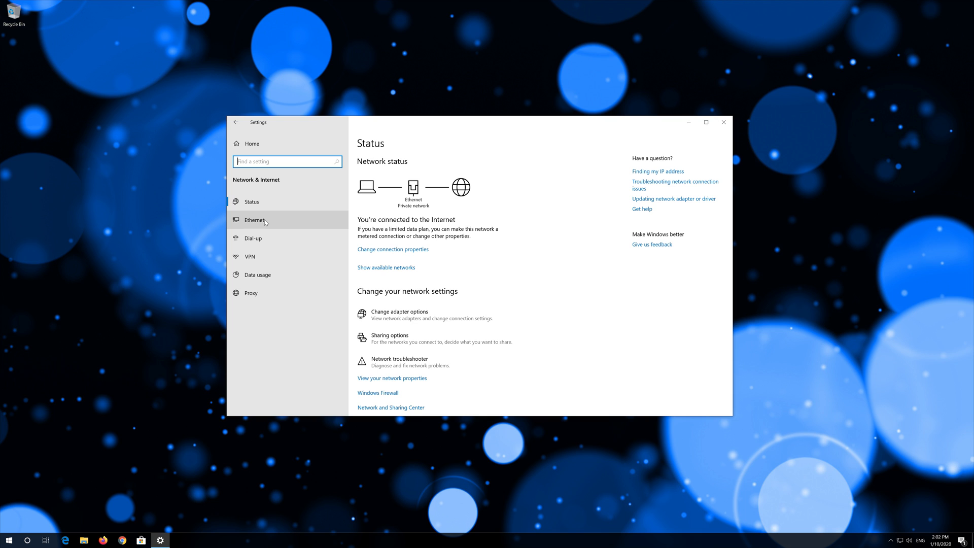
pyautogui.click(254, 219)
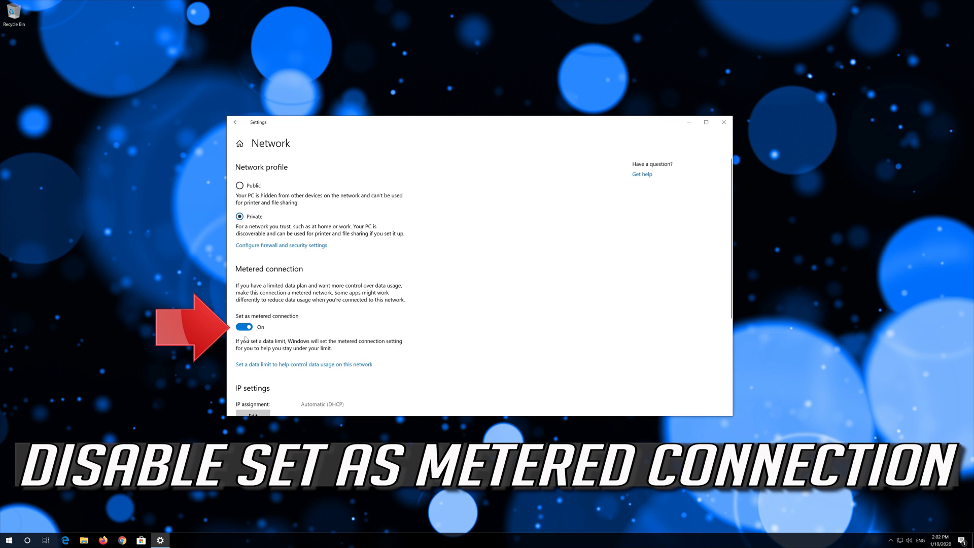
# - Switch the Ethernet network's 'Set as metered connection' to Off and return to Settings home
pyautogui.click(244, 327)
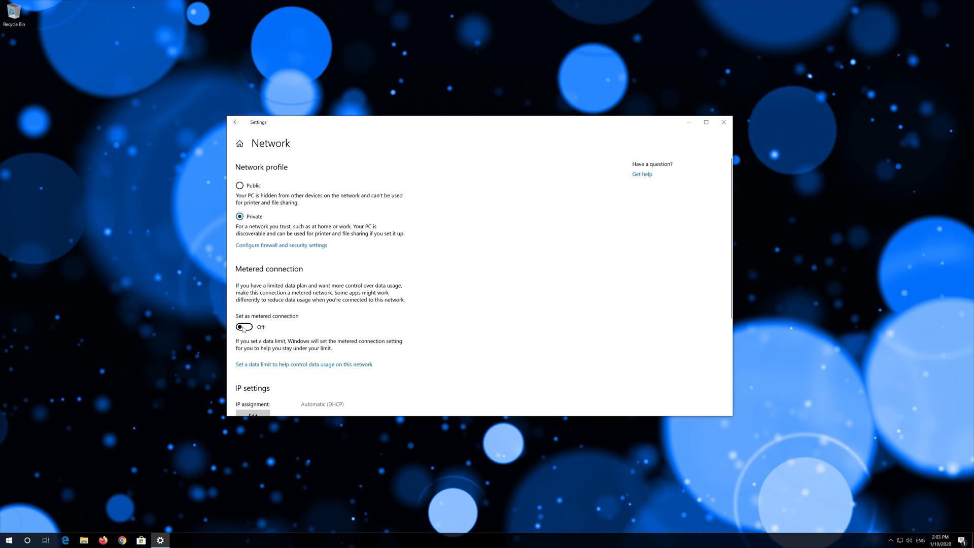
pyautogui.click(9, 538)
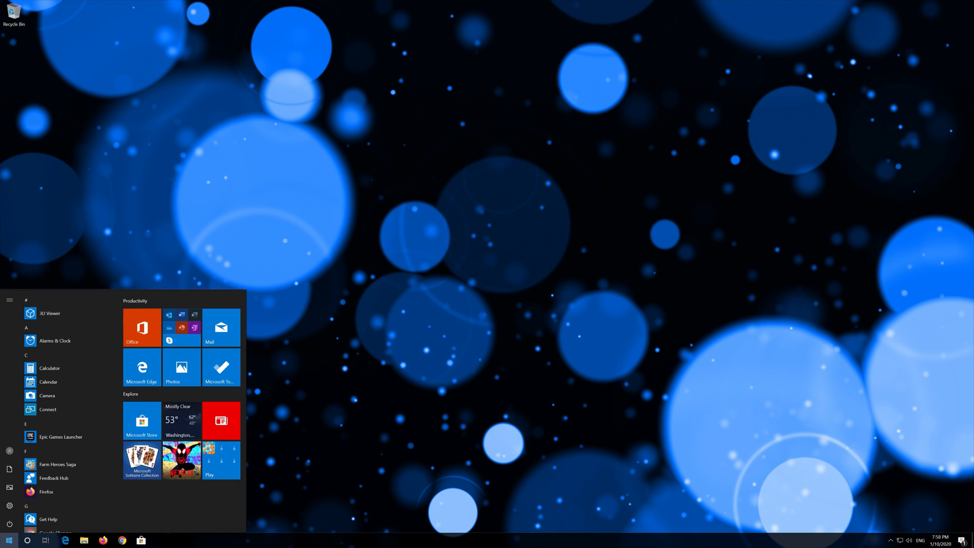
pyautogui.click(9, 300)
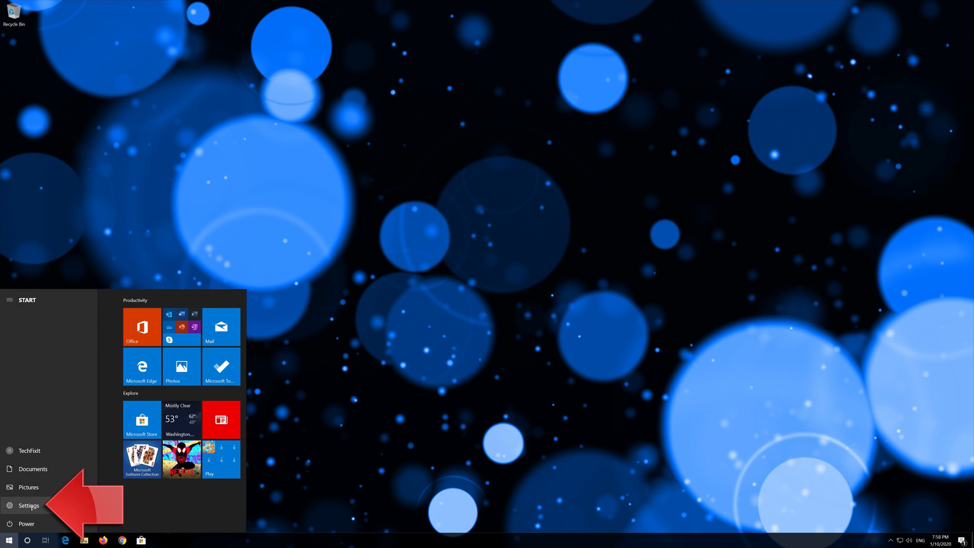
pyautogui.click(29, 505)
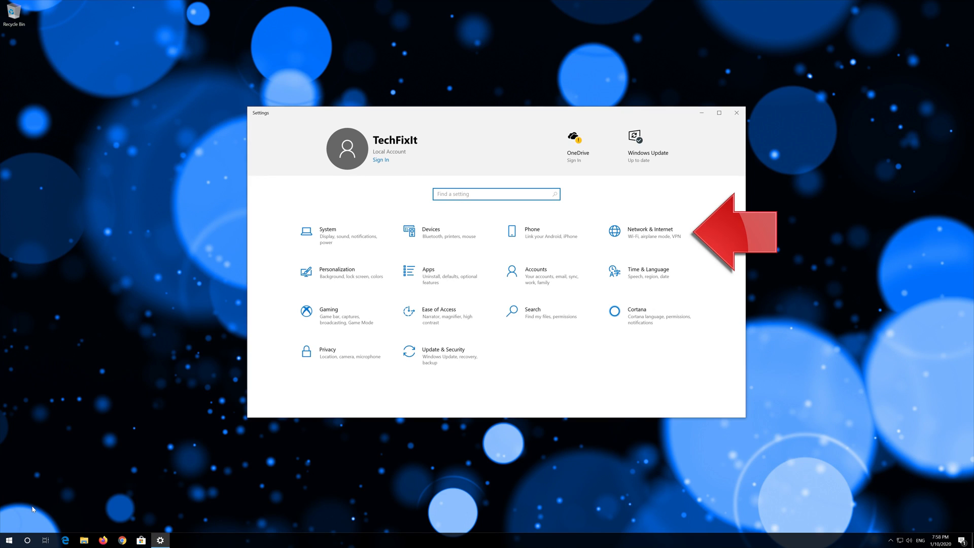
pyautogui.moveTo(649, 235)
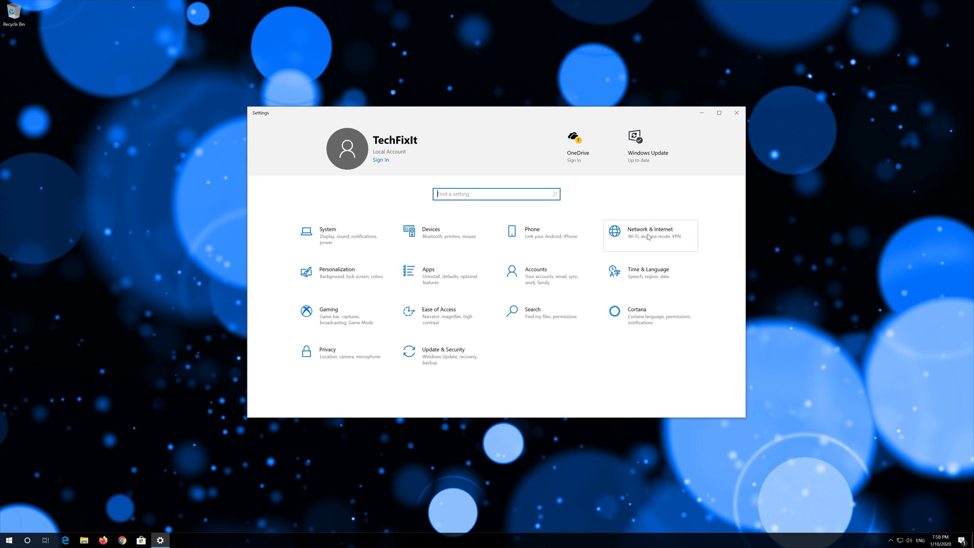
# - From Network & Internet status, reach the Network reset page
pyautogui.click(650, 235)
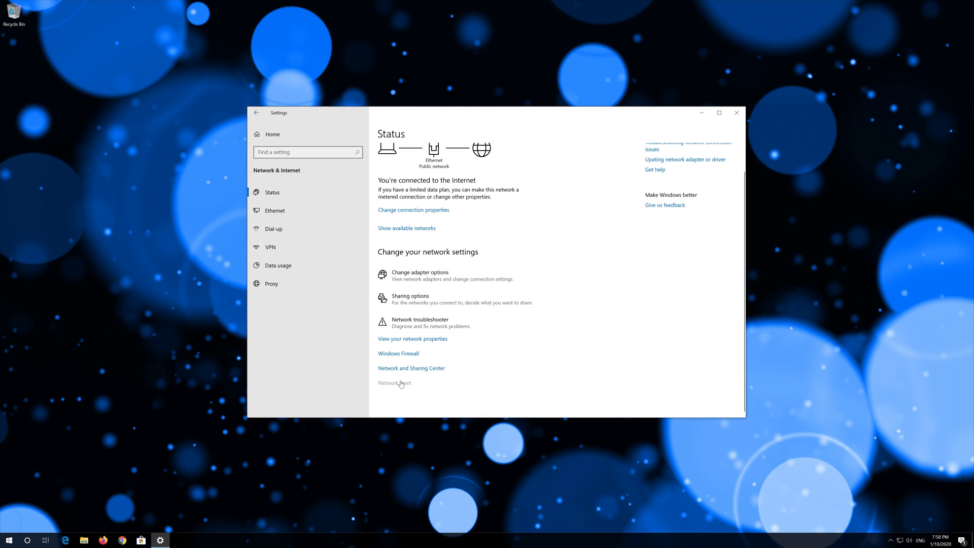
pyautogui.click(395, 383)
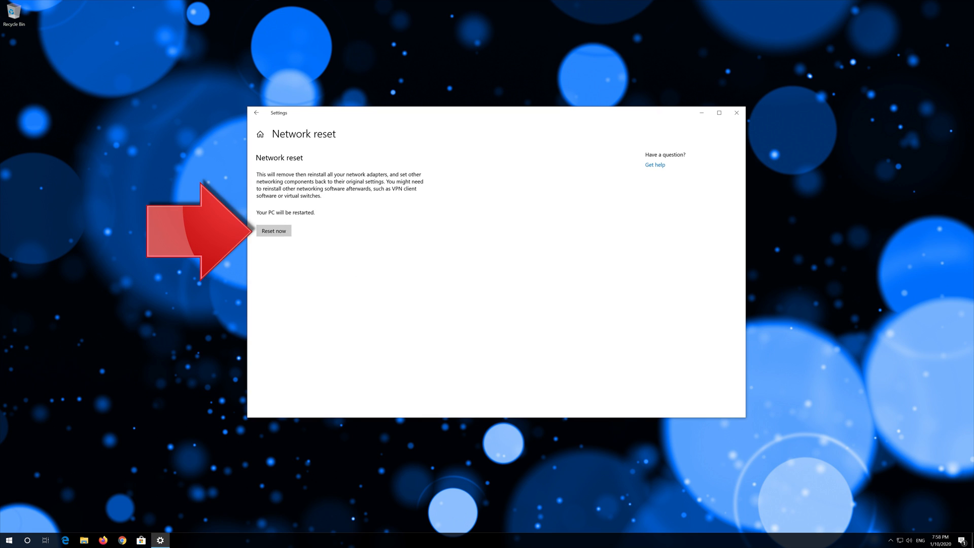
# - Choose Reset now and confirm Yes so the 5-minute shutdown notice appears
pyautogui.click(273, 230)
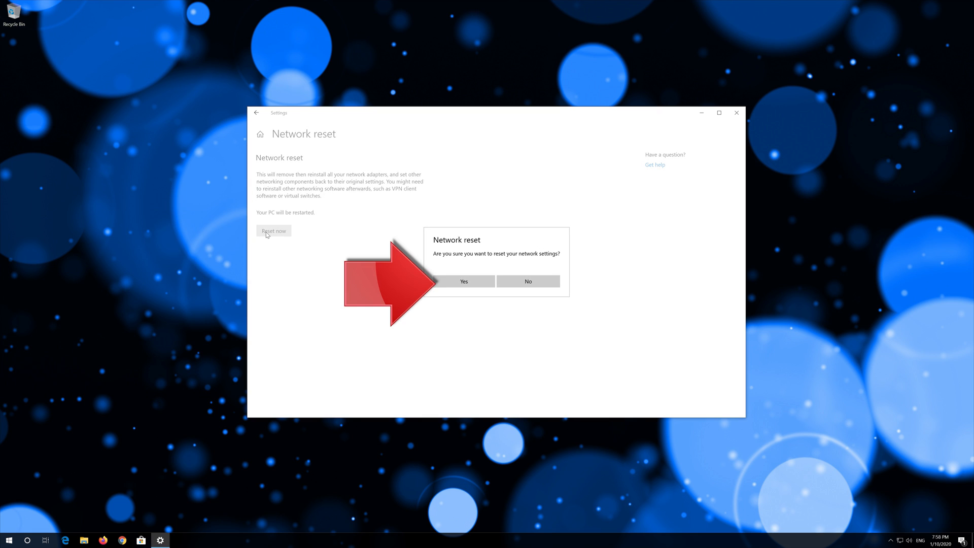
pyautogui.moveTo(495, 268)
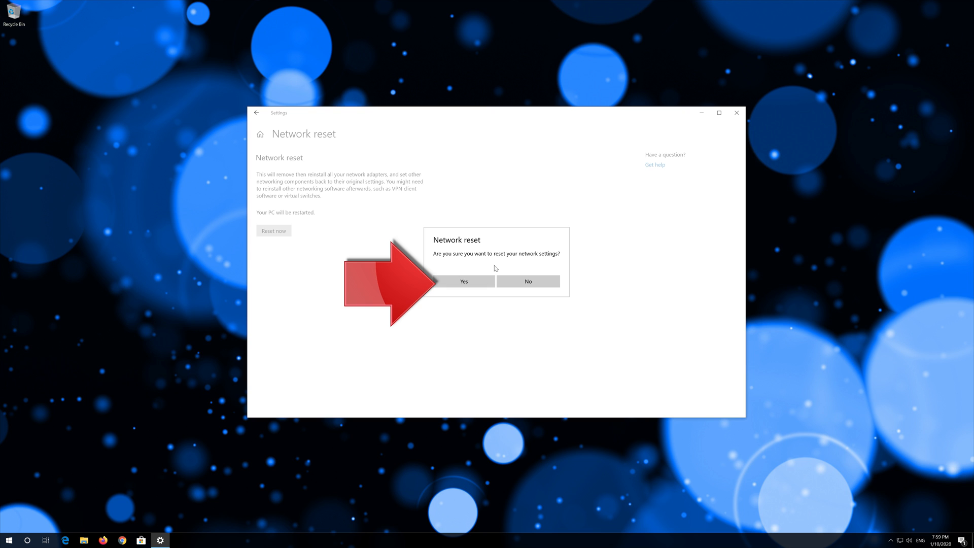
pyautogui.click(463, 282)
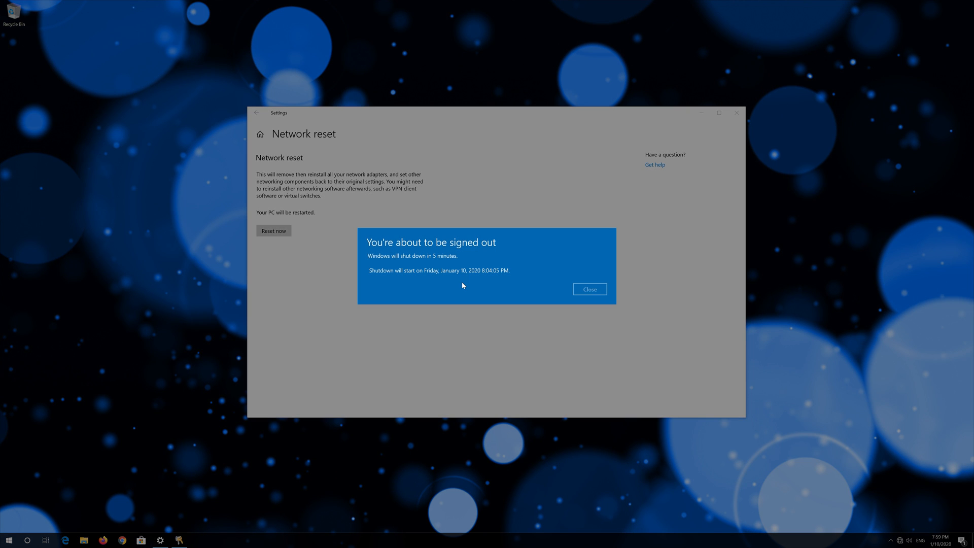